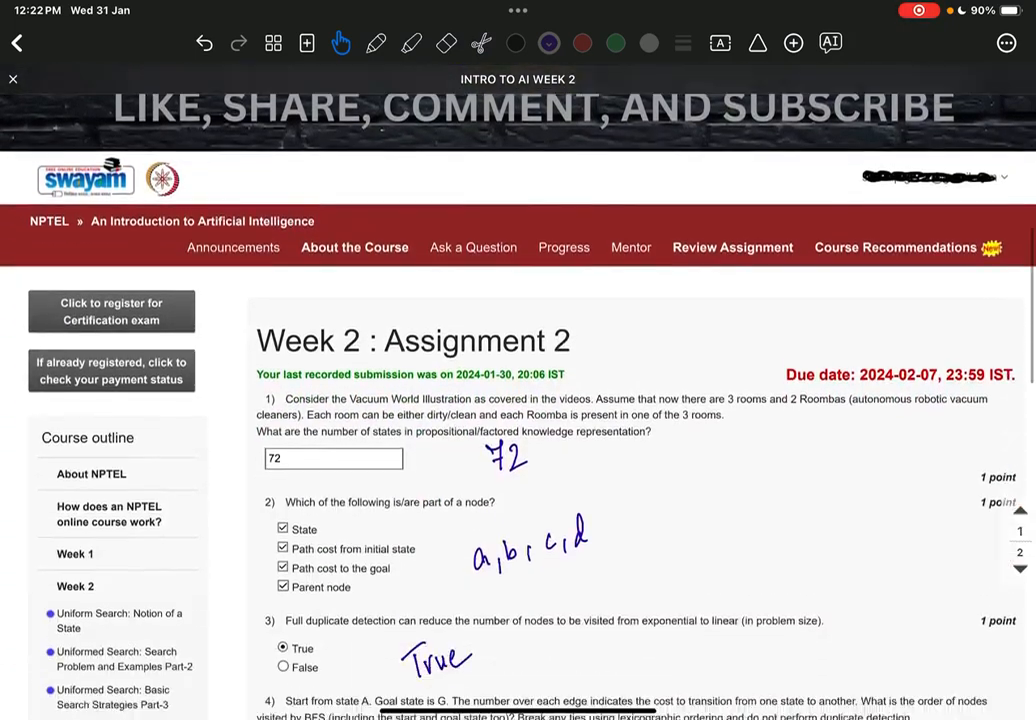
{"action": "scroll", "scroll_direction": "down", "scroll_amount": 3}
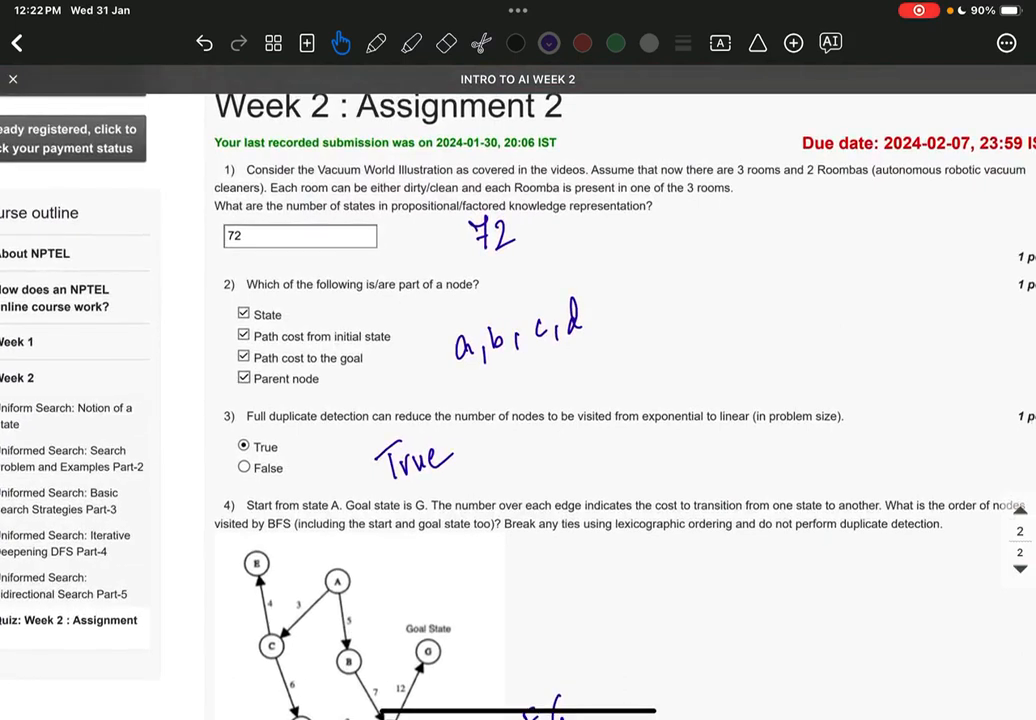
{"action": "scroll", "scroll_direction": "down", "scroll_amount": 3}
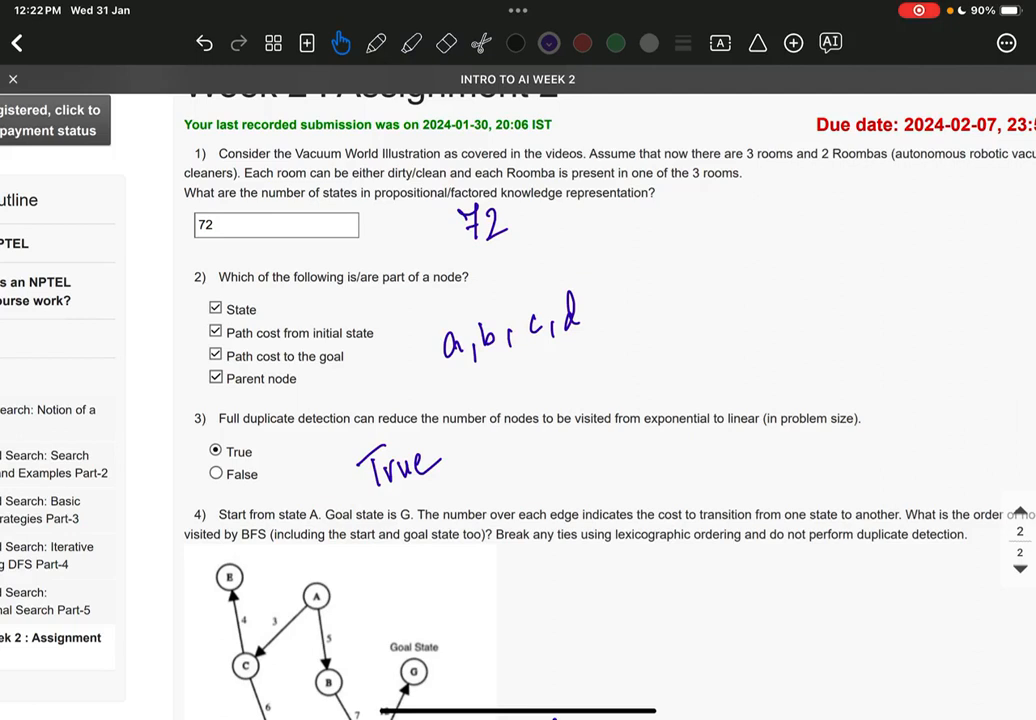
{"action": "scroll", "scroll_direction": "down", "scroll_amount": 3}
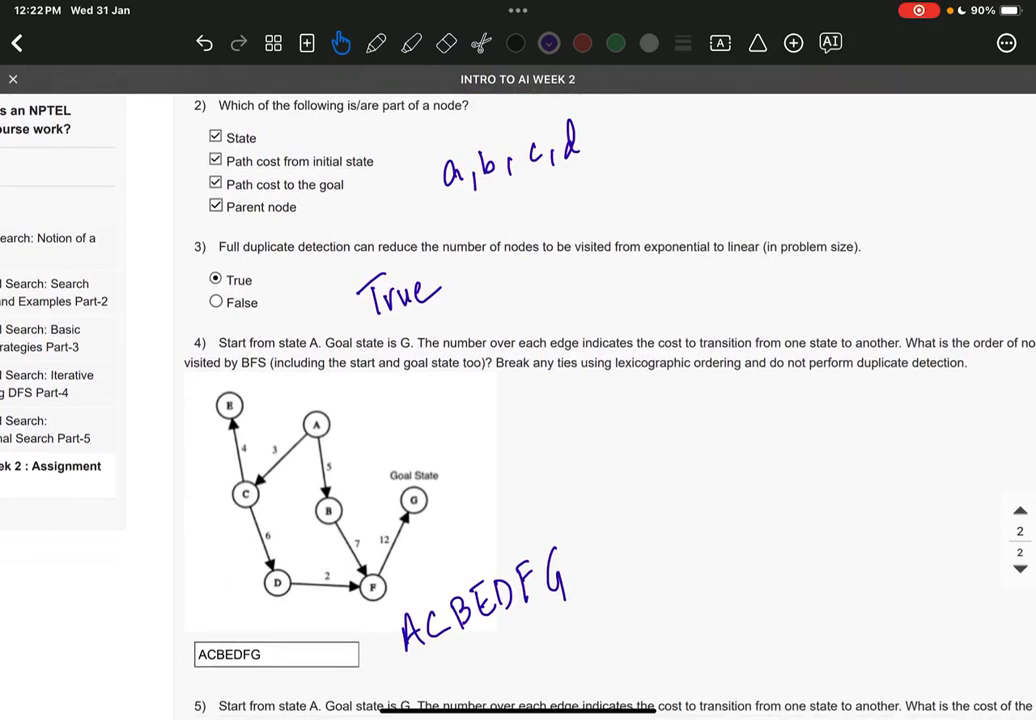
{"action": "scroll", "scroll_direction": "down", "scroll_amount": 3}
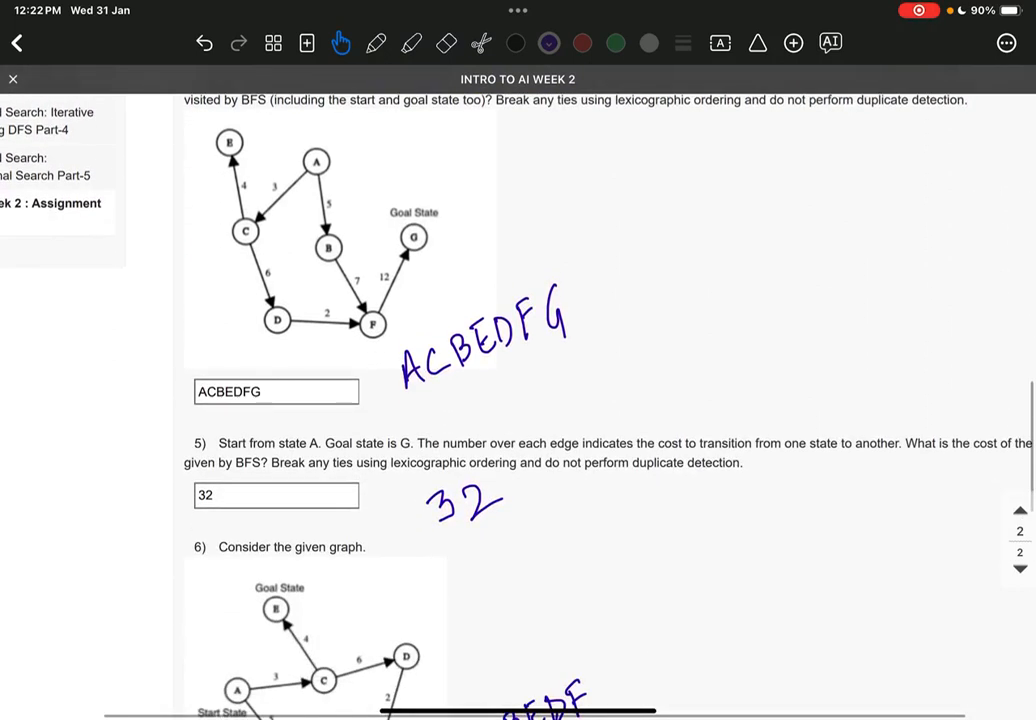
{"action": "scroll", "scroll_direction": "down", "scroll_amount": 3}
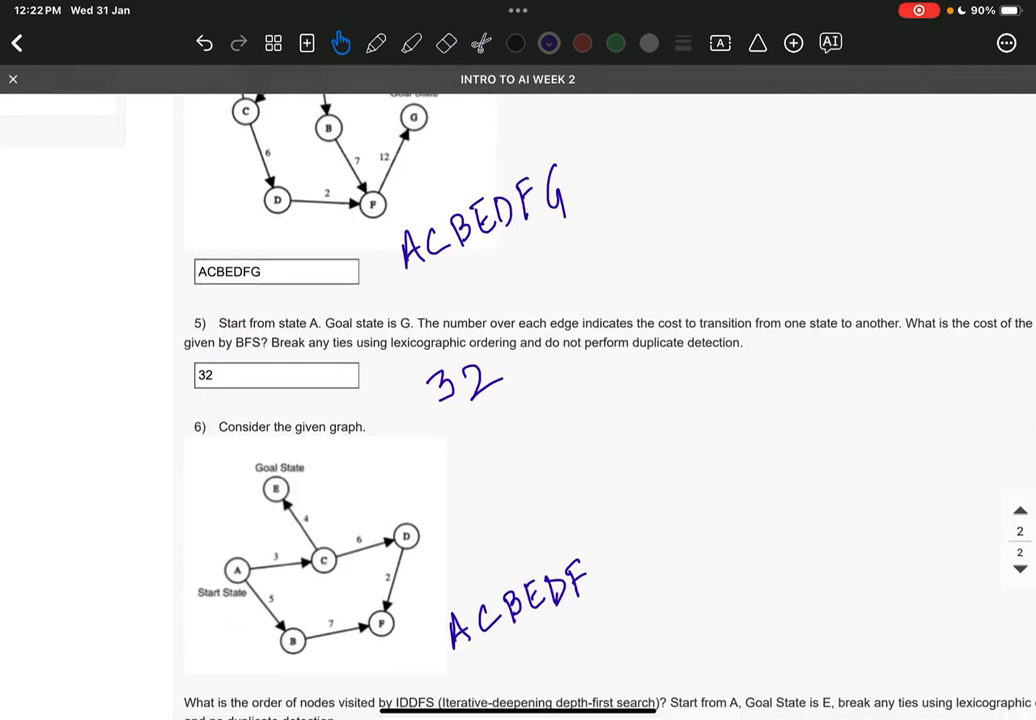
{"action": "scroll", "scroll_direction": "down", "scroll_amount": 3}
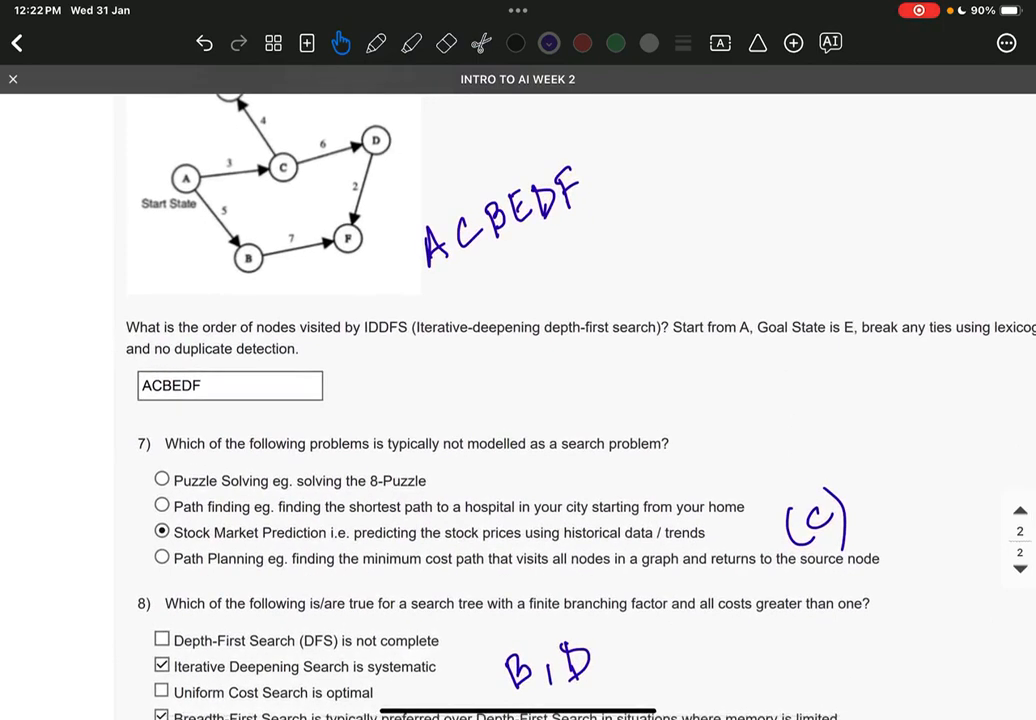
{"action": "scroll", "scroll_direction": "up", "scroll_amount": 3}
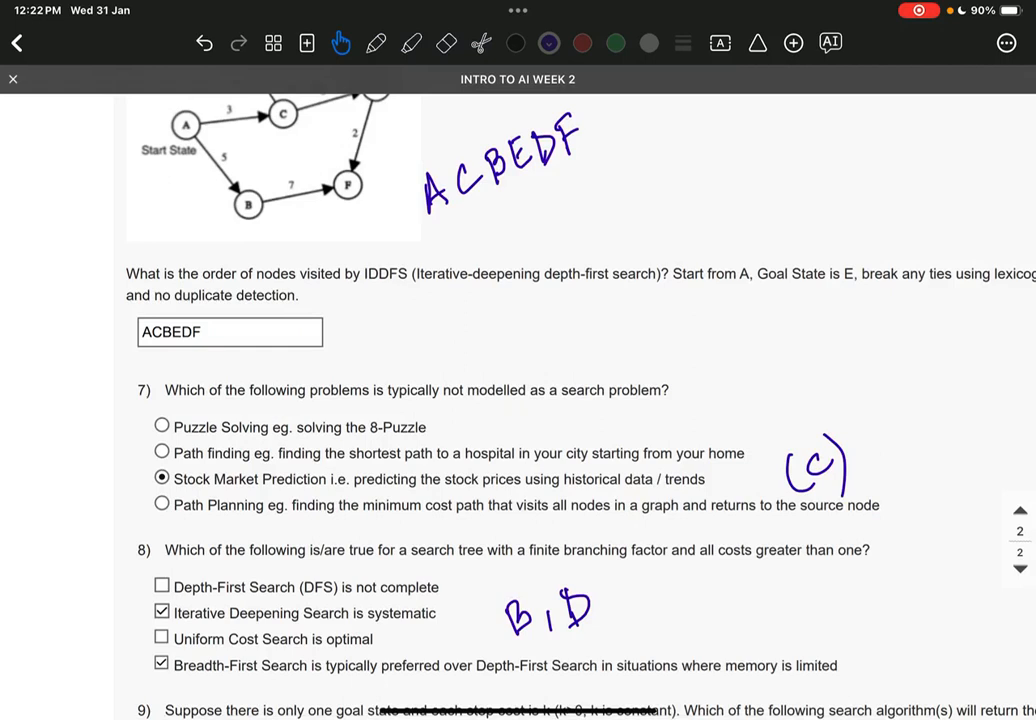
{"action": "scroll", "scroll_direction": "up", "scroll_amount": 3}
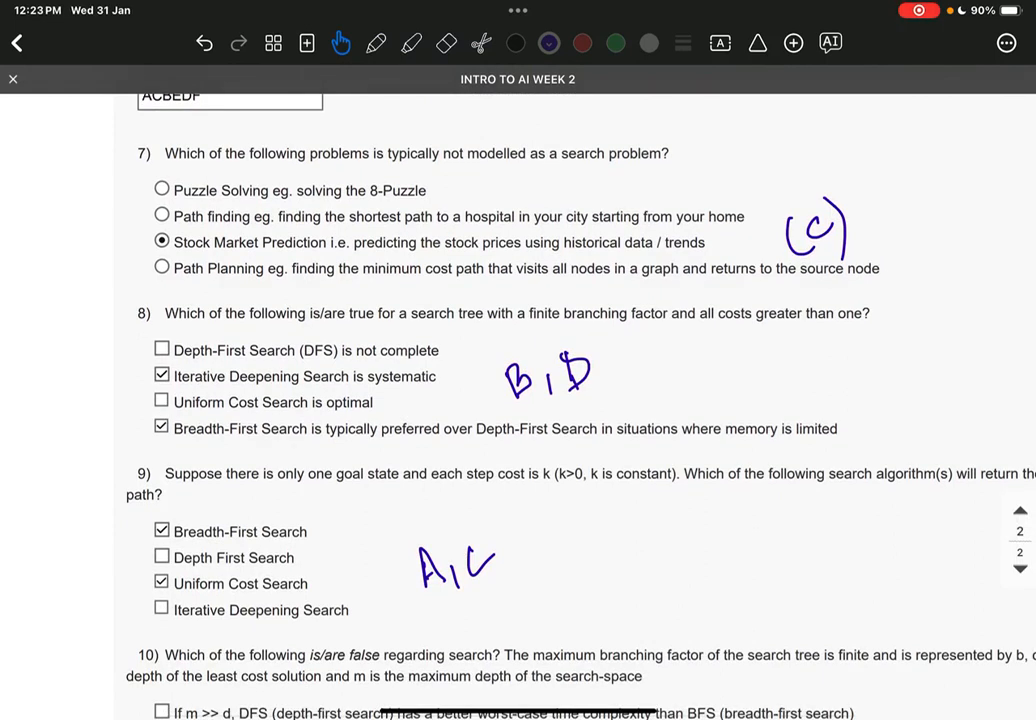
{"action": "scroll", "scroll_direction": "down", "scroll_amount": 3}
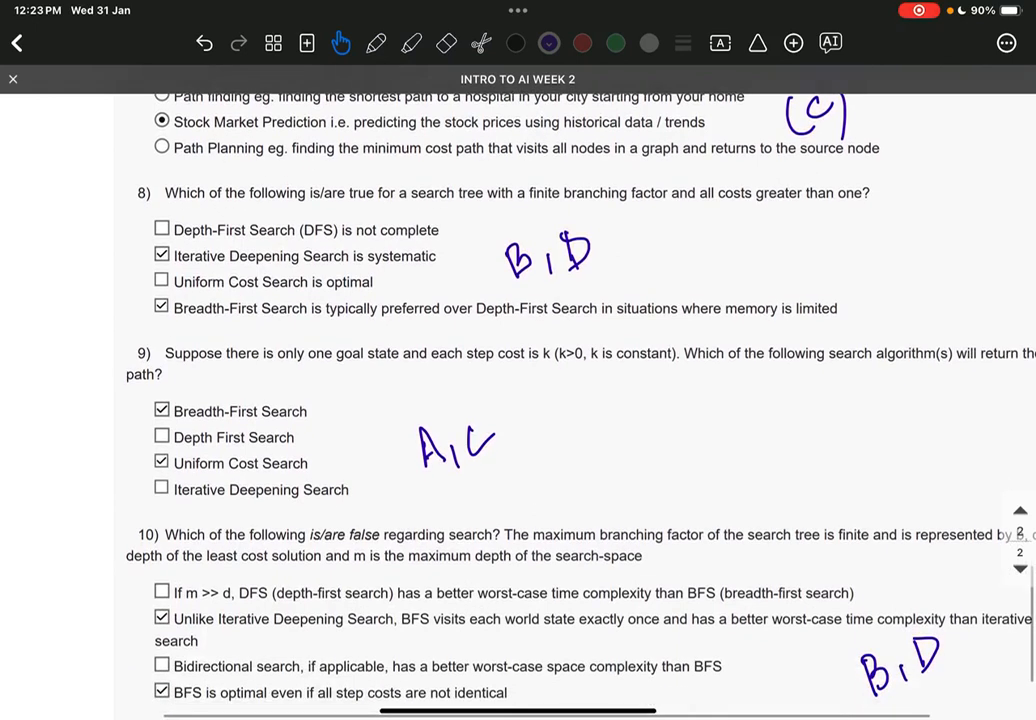
{"action": "scroll", "scroll_direction": "down", "scroll_amount": 3}
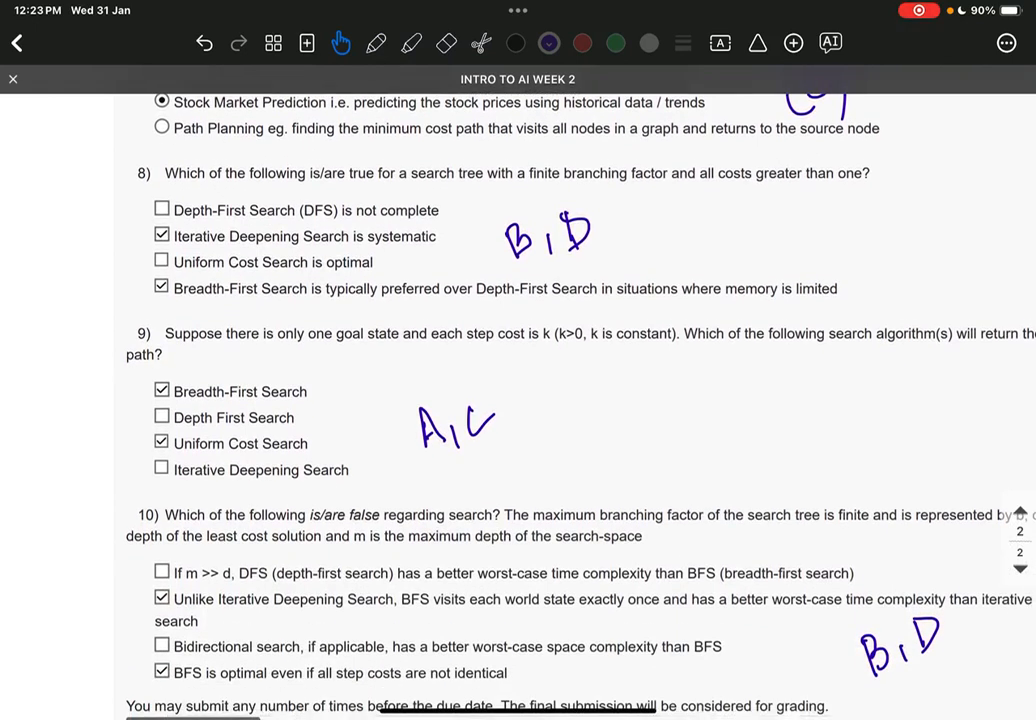